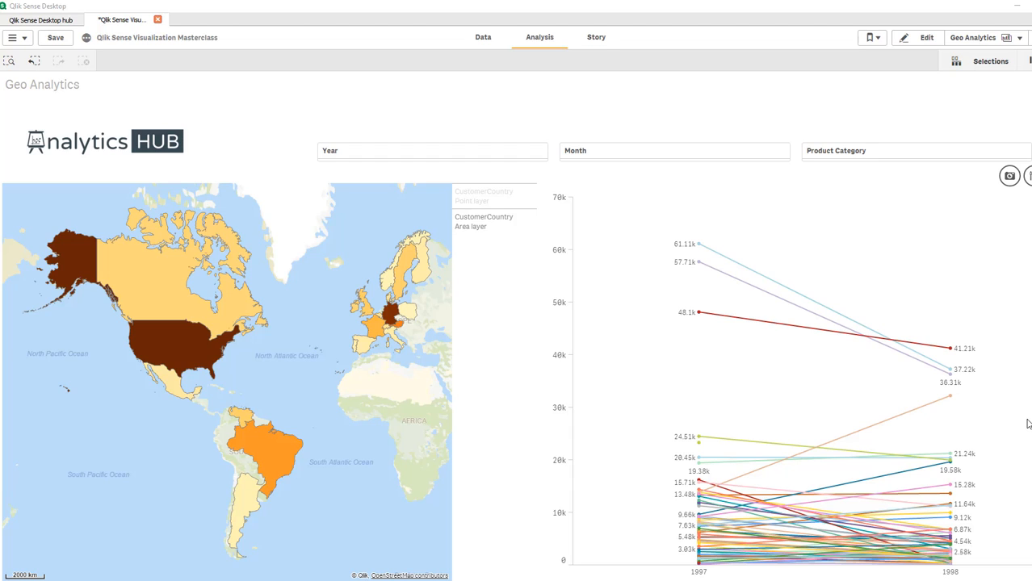
pyautogui.moveTo(701, 268)
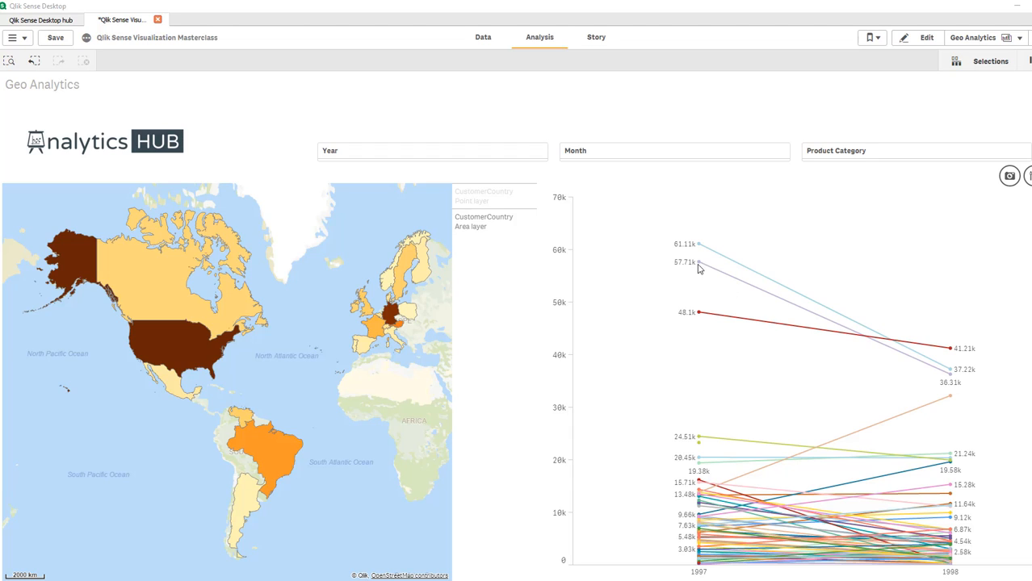
pyautogui.moveTo(657, 242)
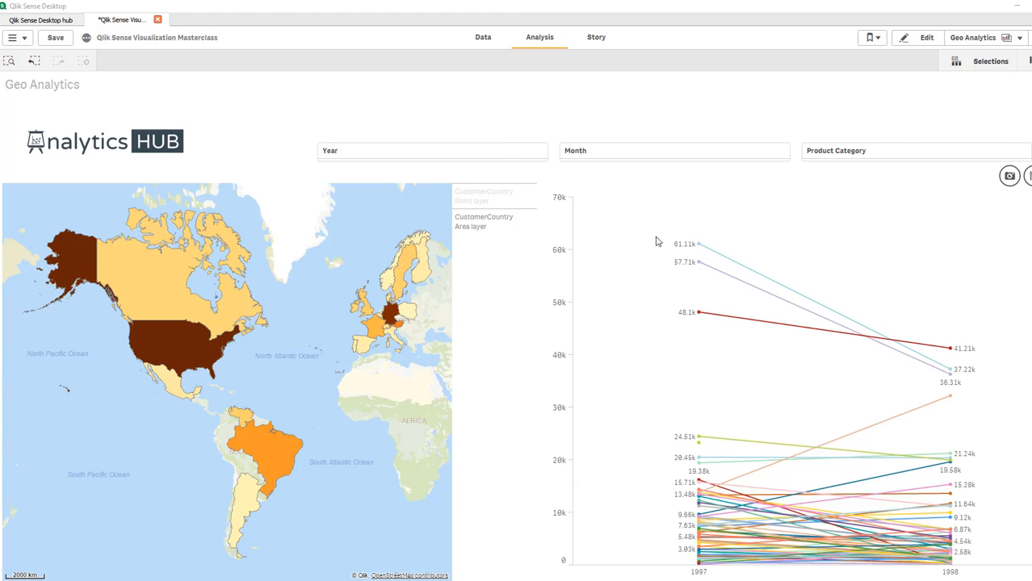
# Enter edit mode and inspect the Geography drill-down over CustomerCountry, CustomerCity and ProductName
pyautogui.click(917, 37)
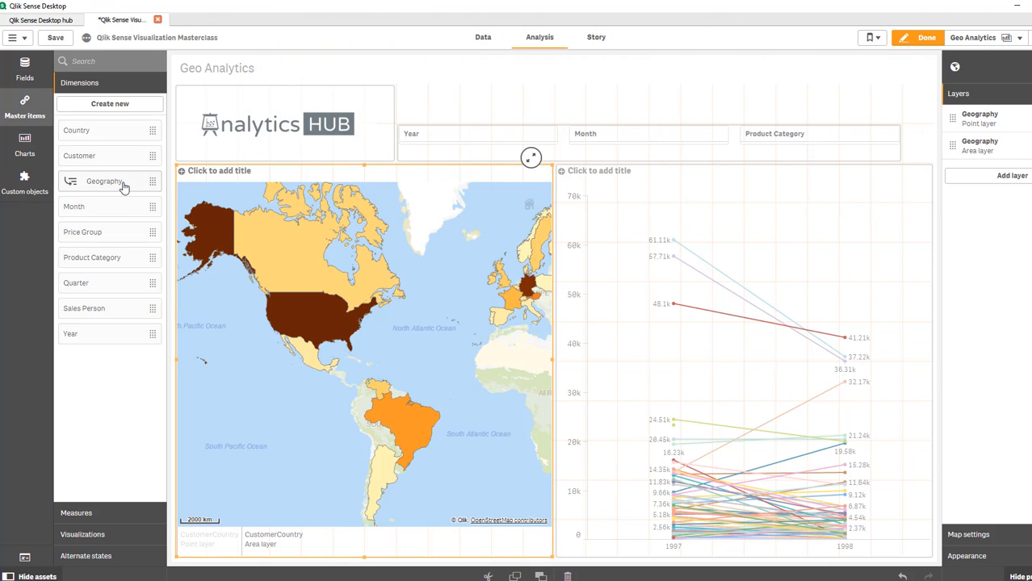
pyautogui.click(104, 181)
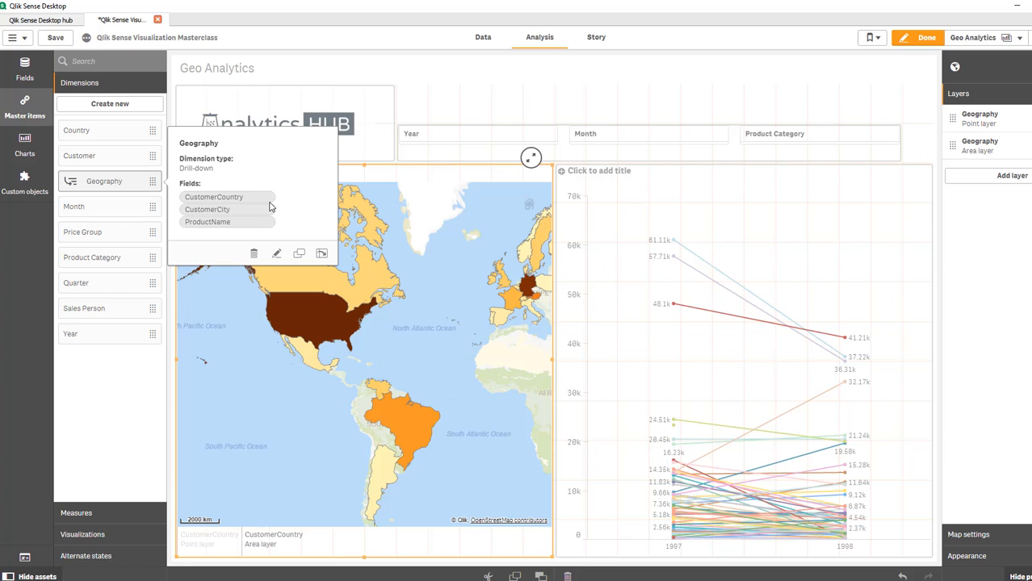
pyautogui.moveTo(226, 224)
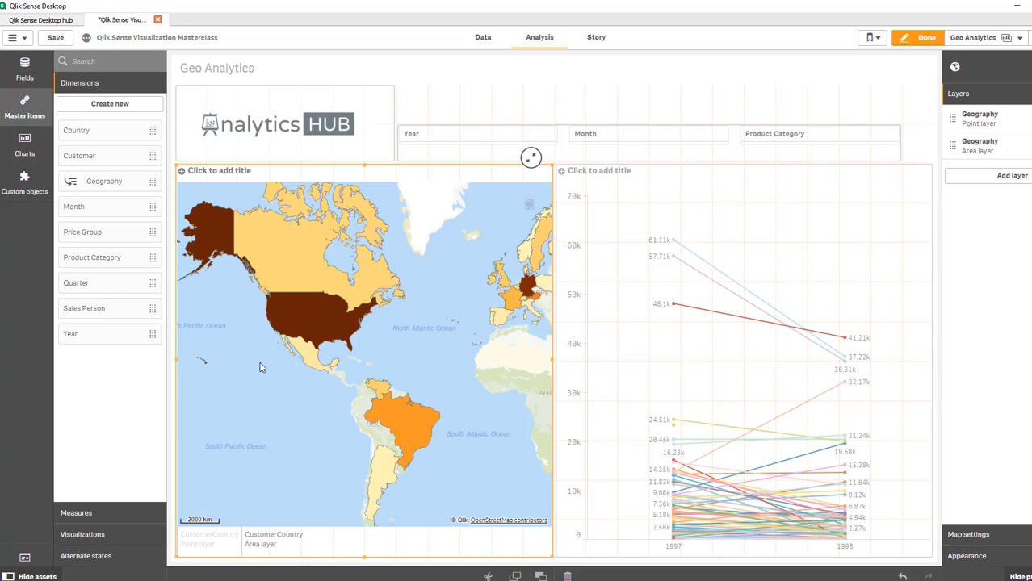
pyautogui.moveTo(1002, 146)
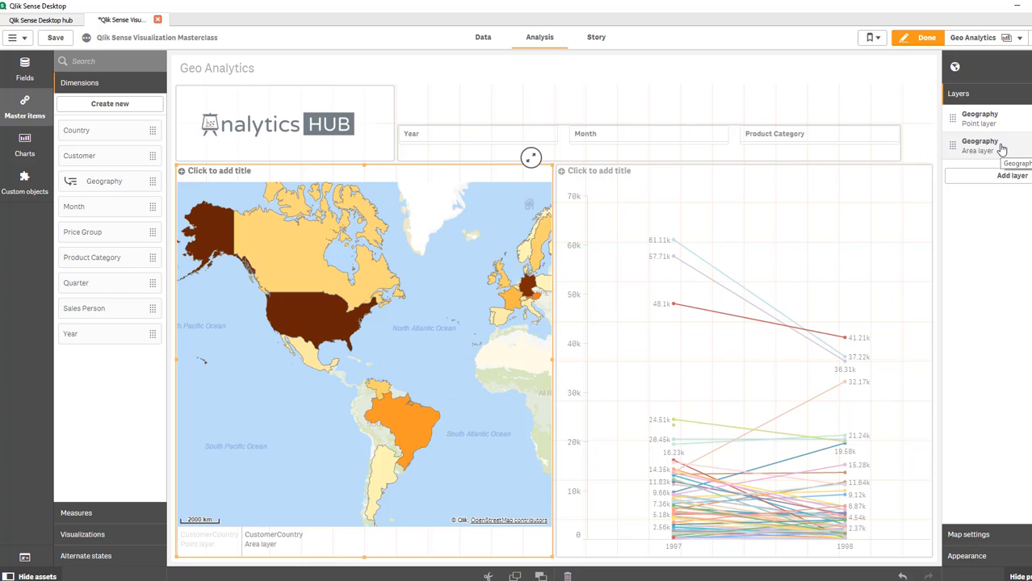
# Review the area layer's Geography dimension and restrict the point layer to the CustomerCity level
pyautogui.click(979, 145)
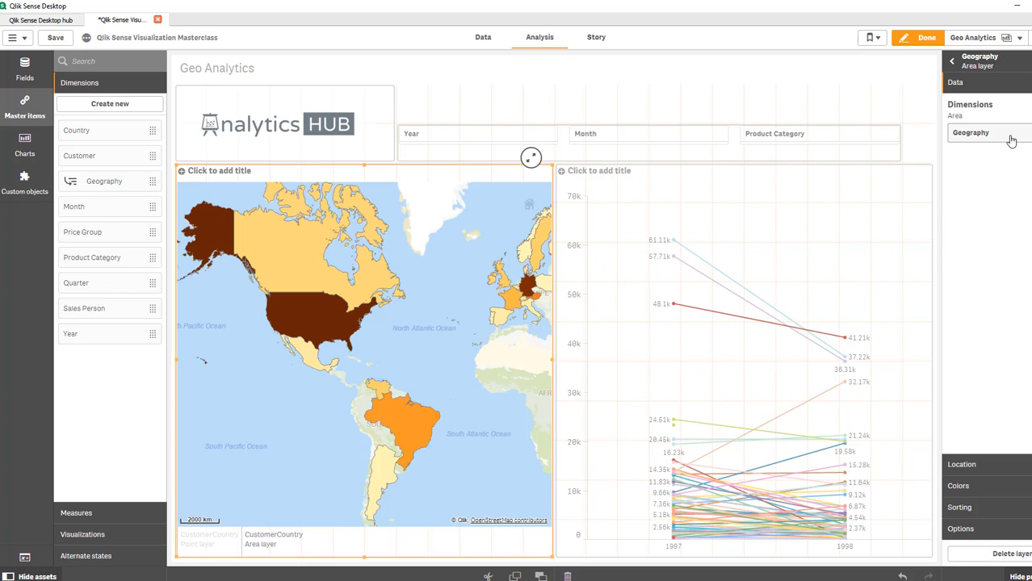
pyautogui.moveTo(1011, 138)
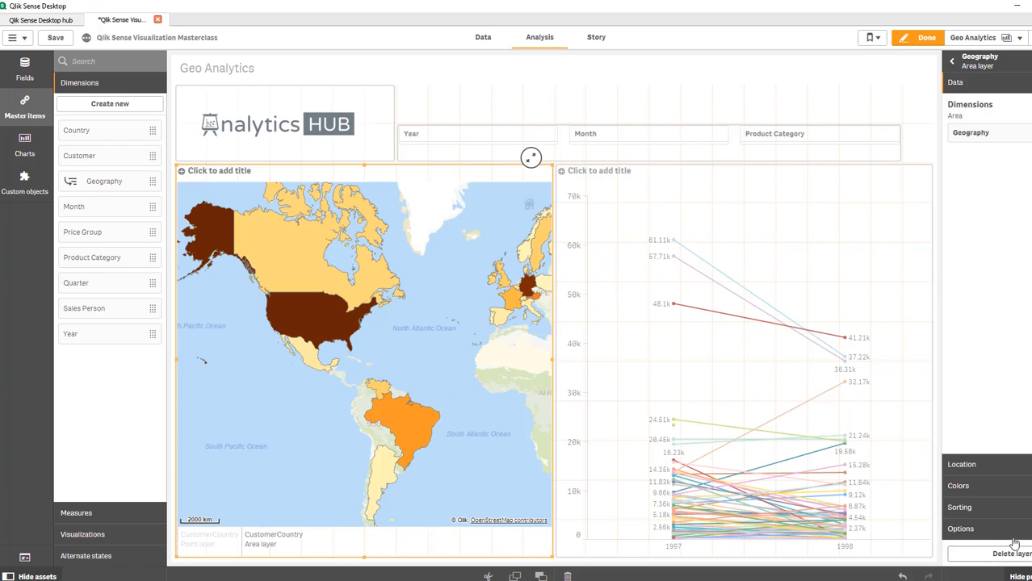
pyautogui.click(959, 530)
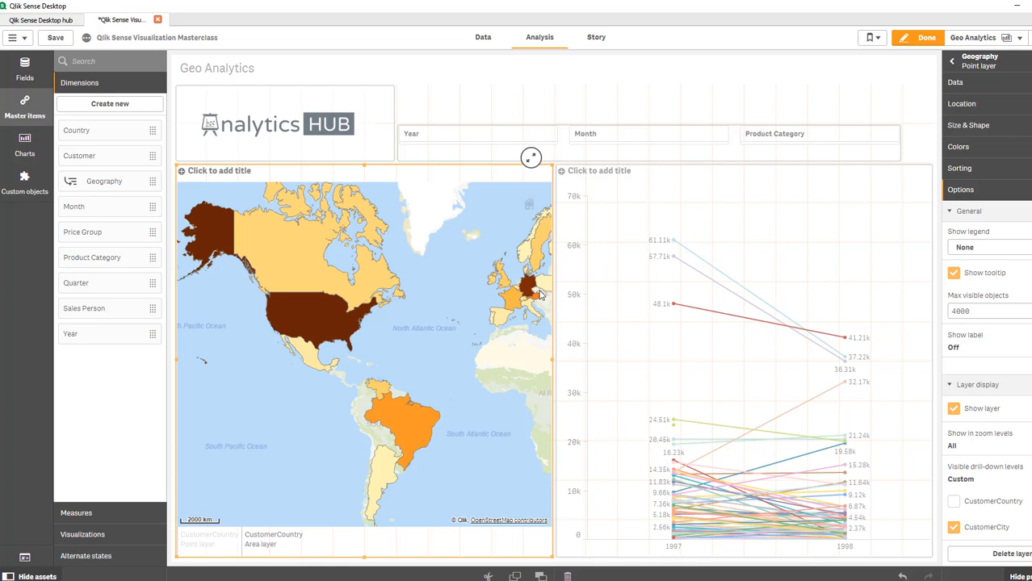
pyautogui.moveTo(468, 313)
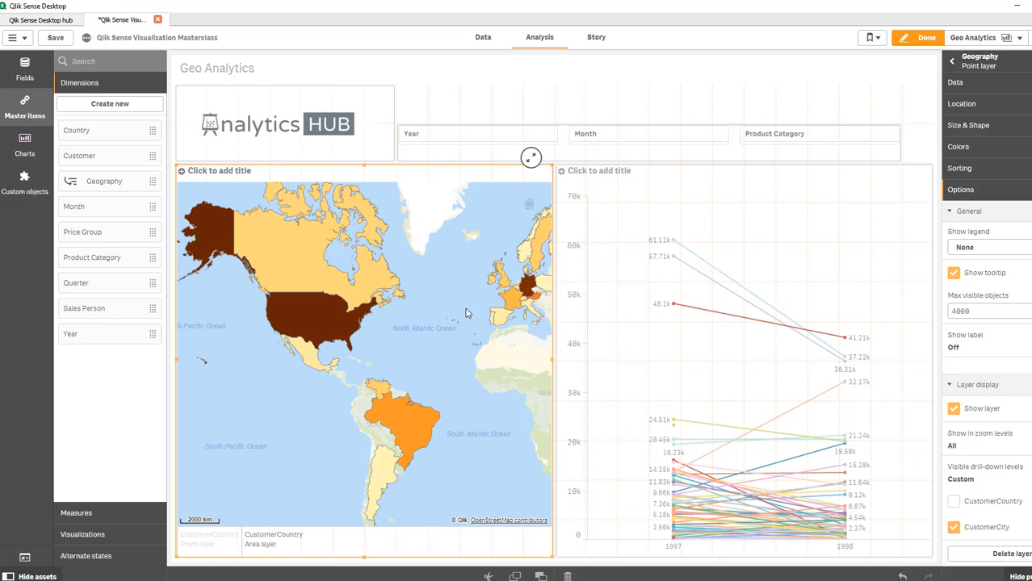
pyautogui.moveTo(452, 320)
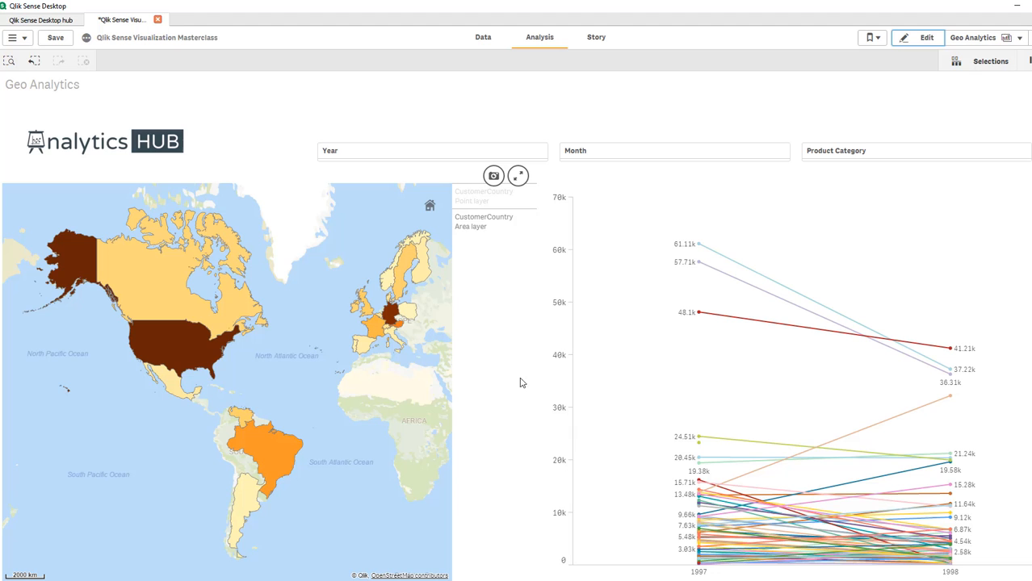
# Select France so the map drills to French city points and the slope chart narrows
pyautogui.click(381, 334)
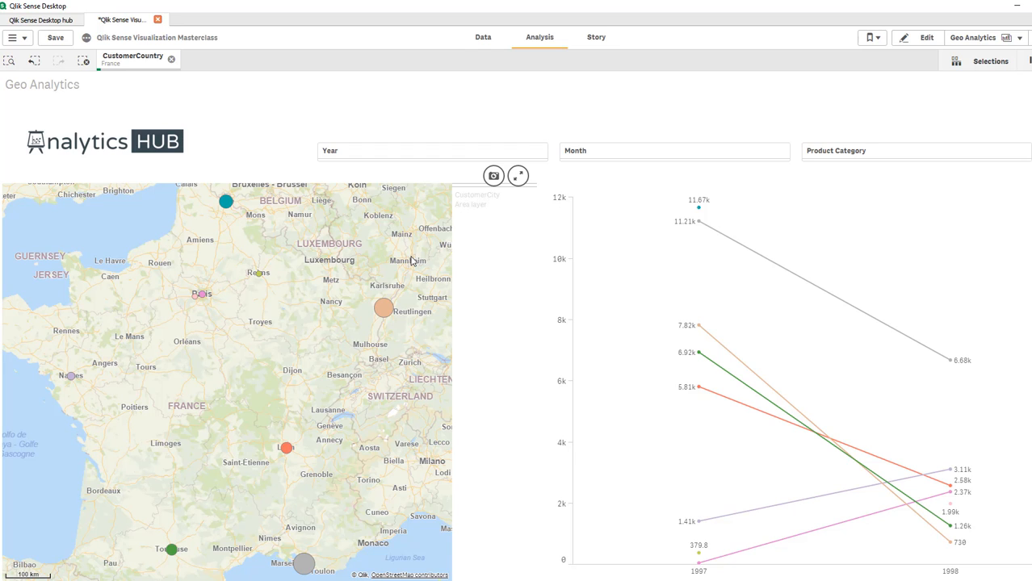
pyautogui.moveTo(381, 310)
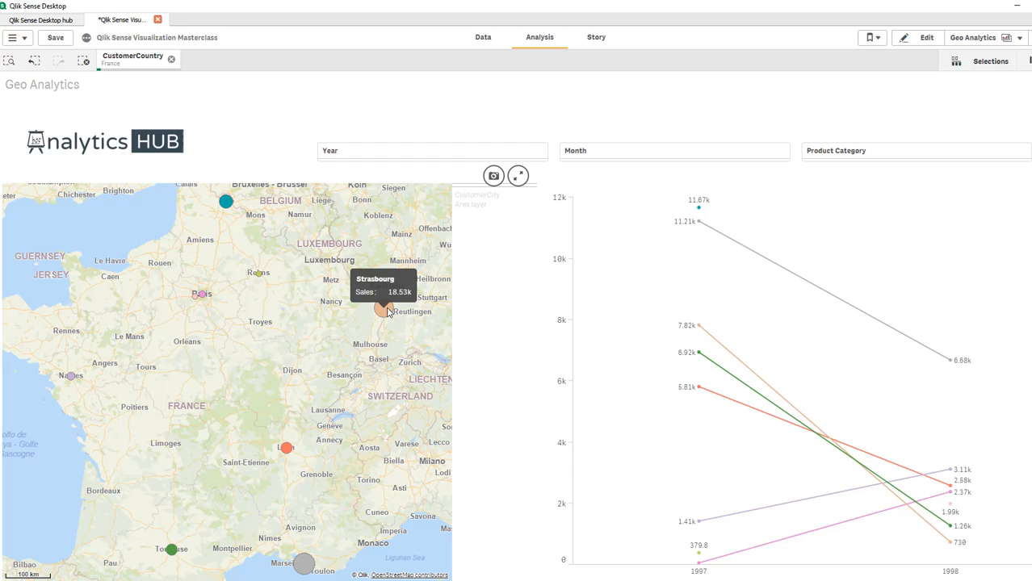
pyautogui.moveTo(249, 224)
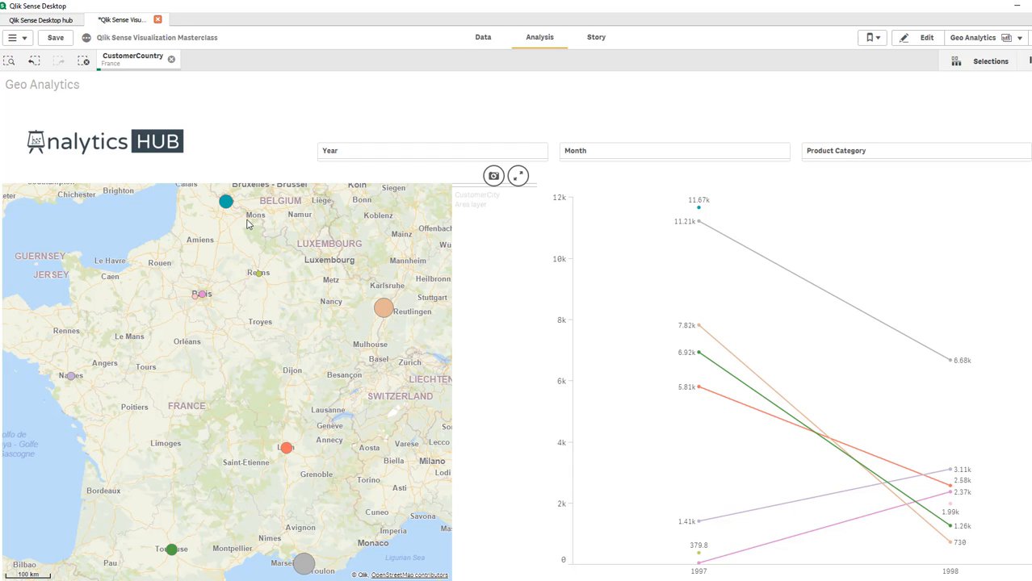
pyautogui.moveTo(829, 377)
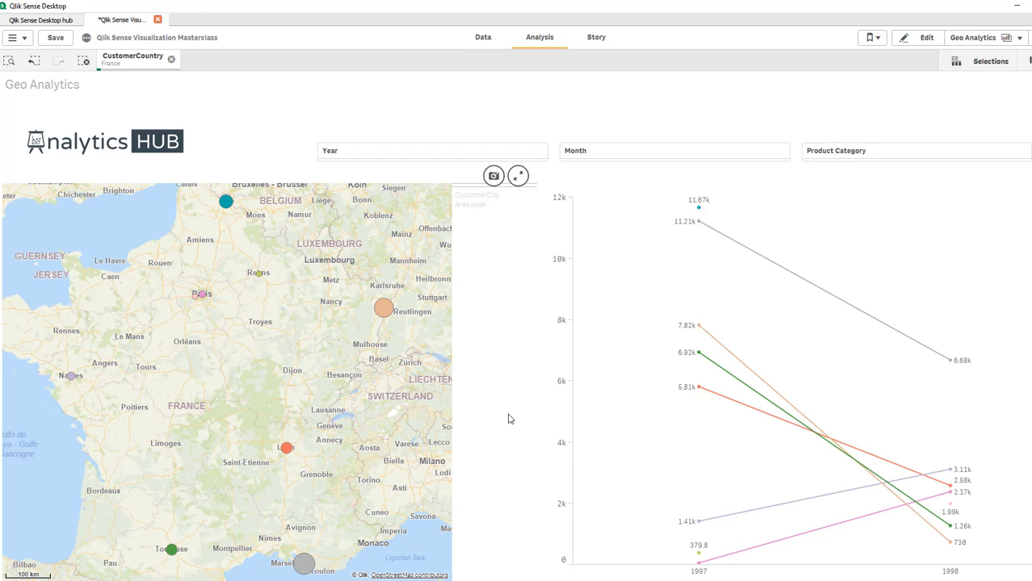
pyautogui.moveTo(496, 423)
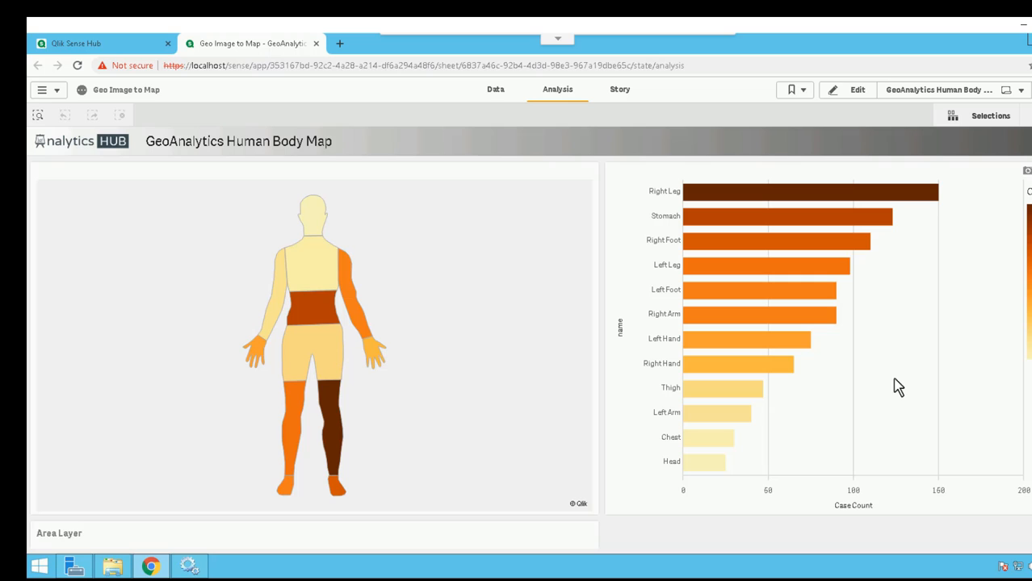
pyautogui.moveTo(498, 353)
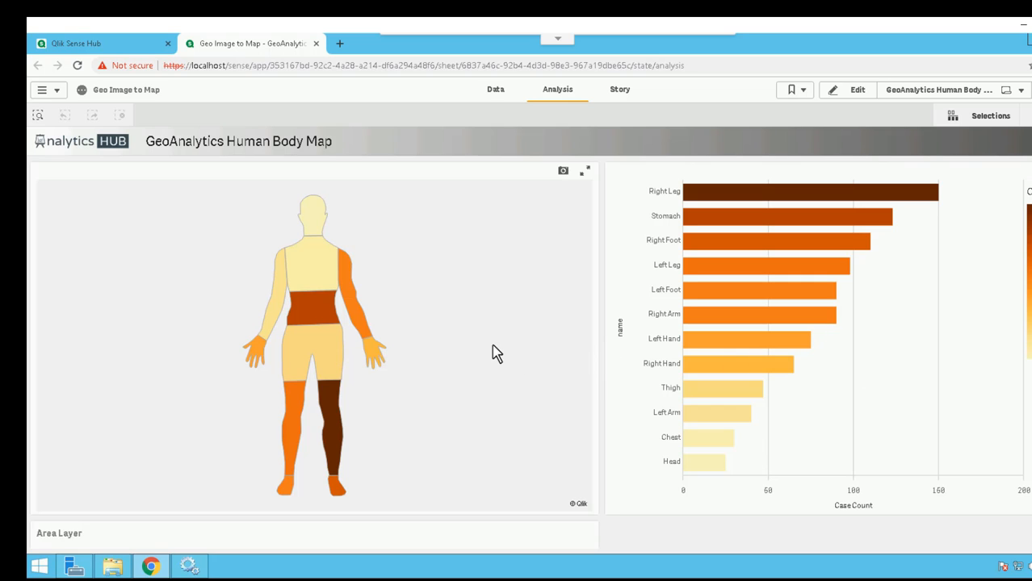
pyautogui.moveTo(378, 317)
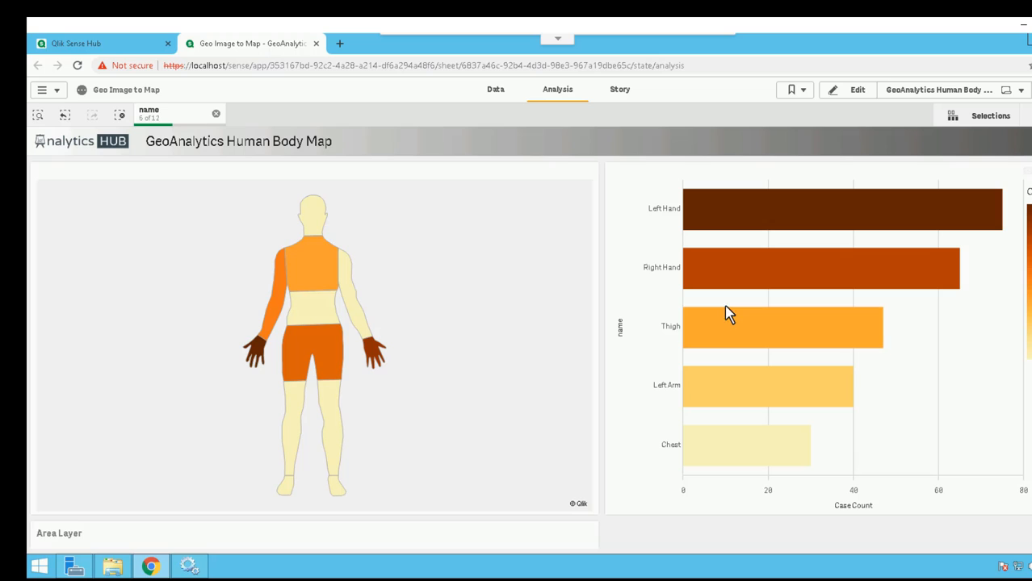
pyautogui.moveTo(320, 294)
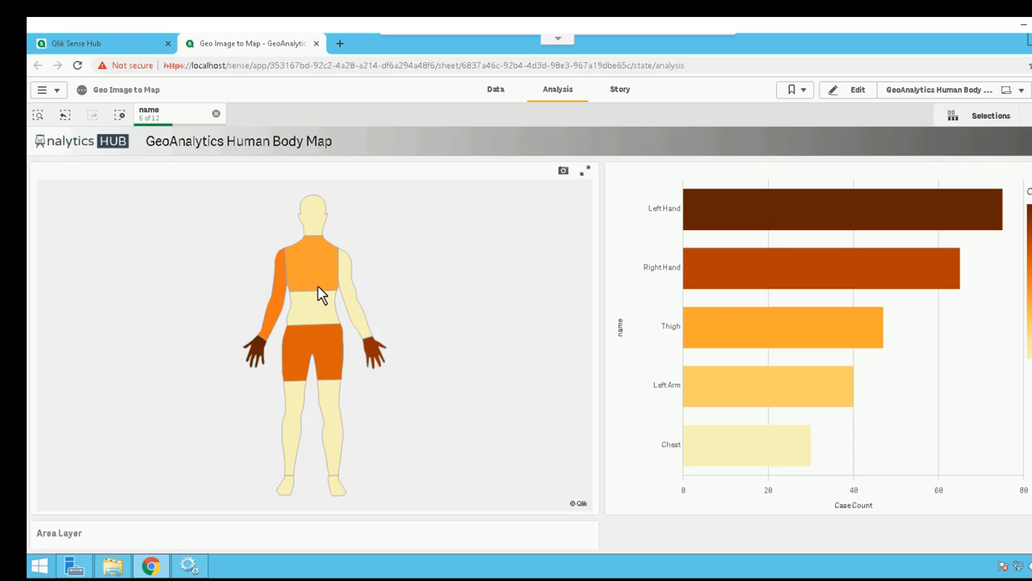
pyautogui.moveTo(316, 290)
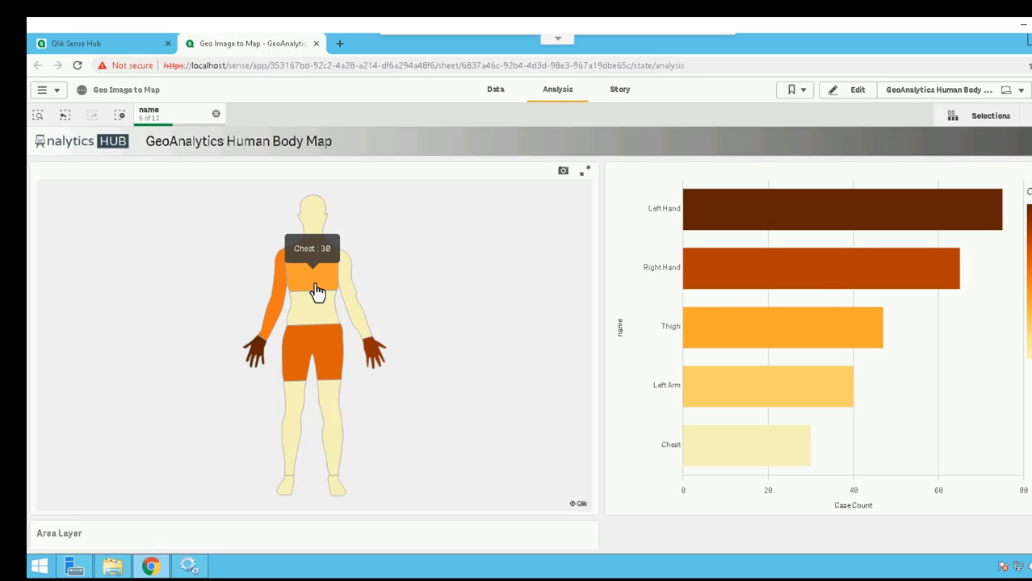
pyautogui.moveTo(707, 347)
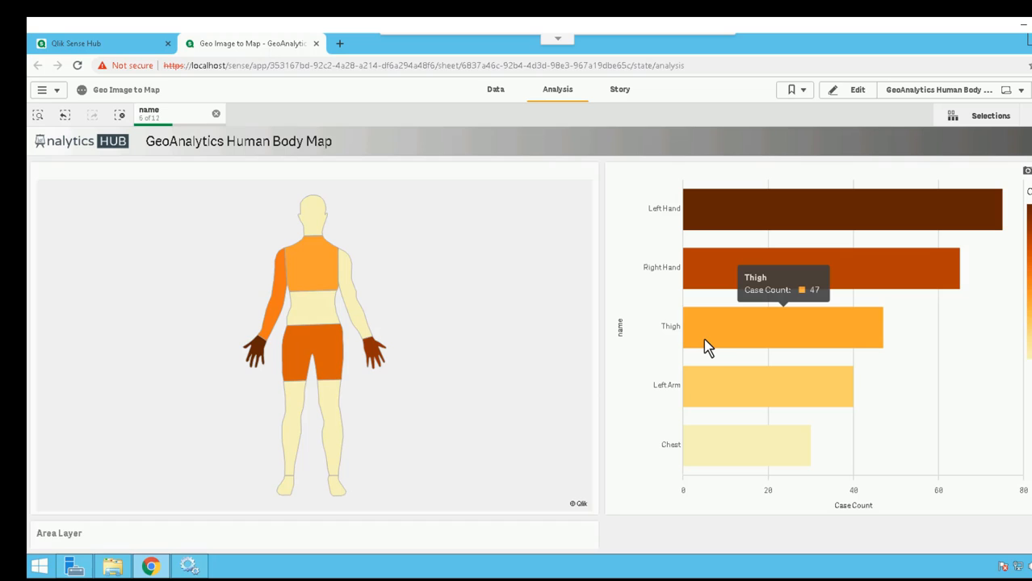